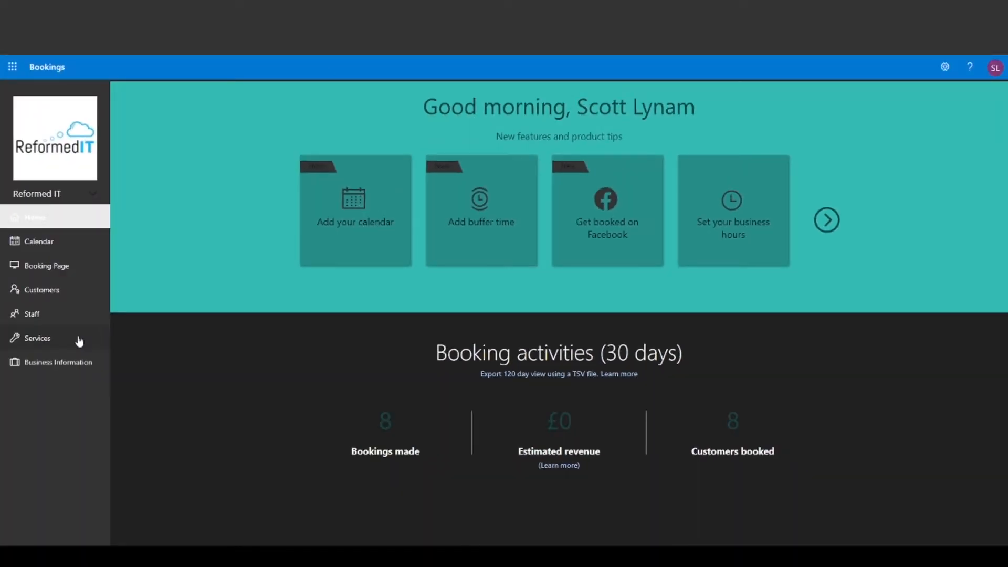
Step: Open the Services list to see Technical Support, How can I help? and IT Solutions Meeting
{"action": "left_click", "coordinate": [38, 338]}
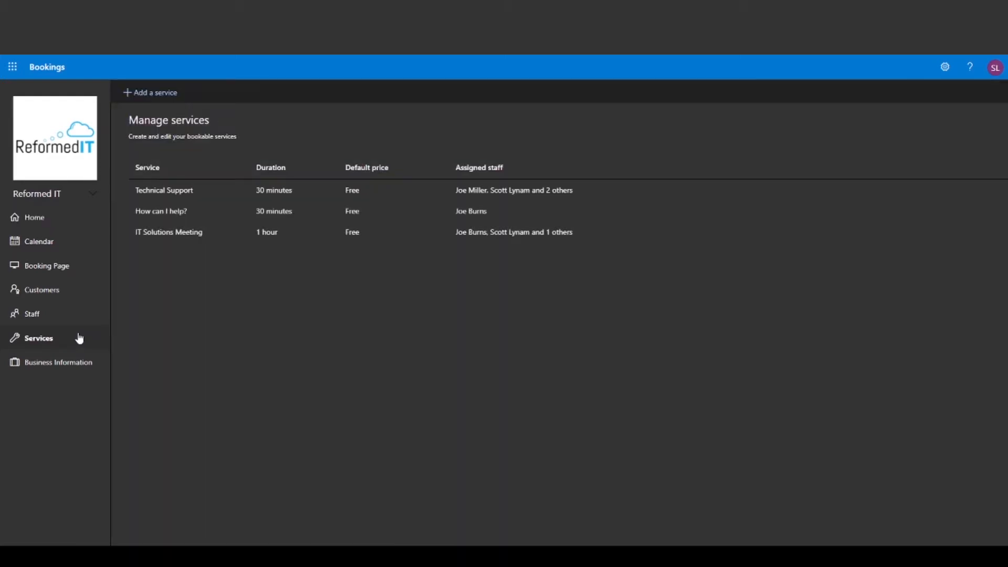
{"action": "mouse_move", "coordinate": [159, 97]}
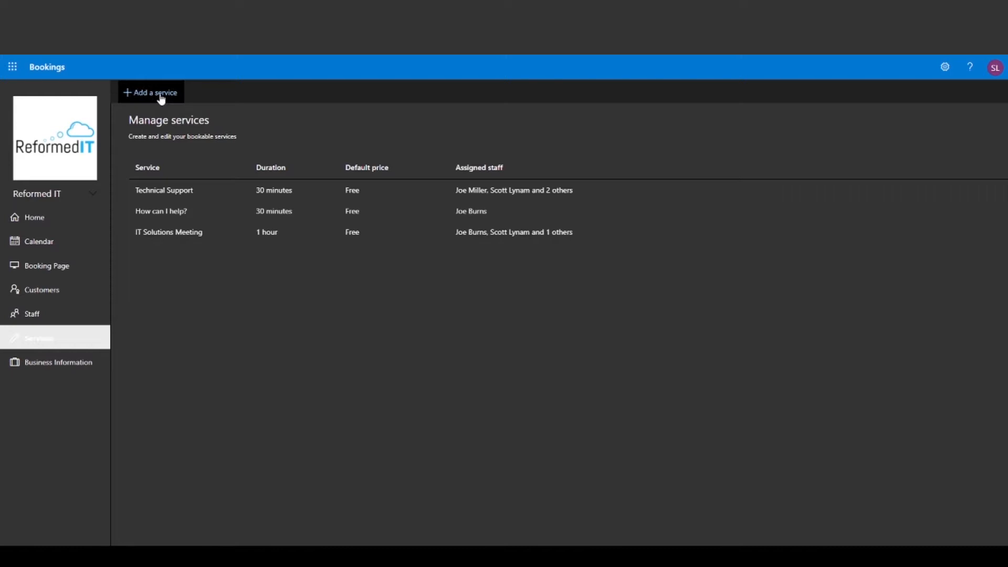
Step: Add a service named 'Youtube Service' with an advising description and Reformed IT location
{"action": "left_click", "coordinate": [151, 92]}
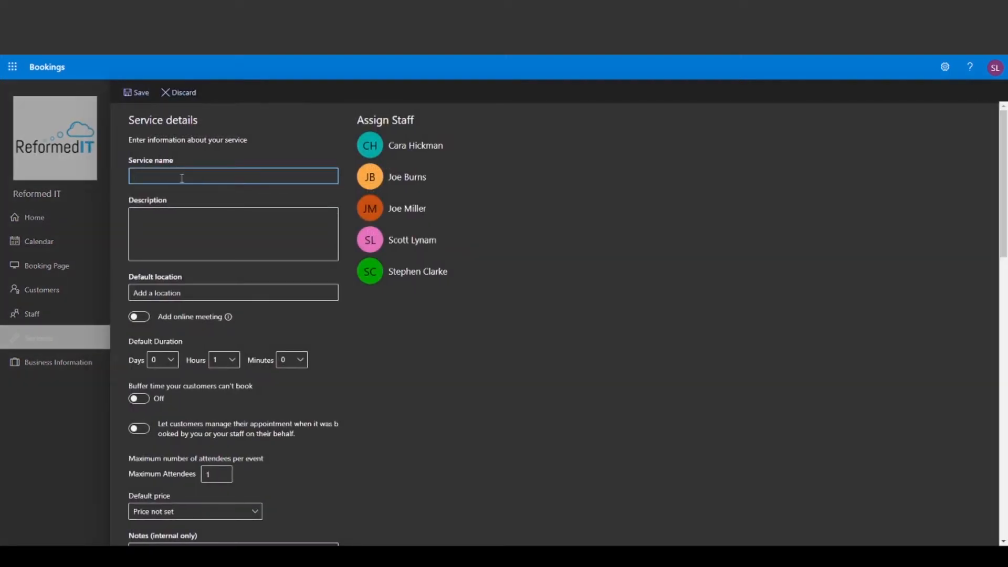
{"action": "type", "text": "Youtube Service"}
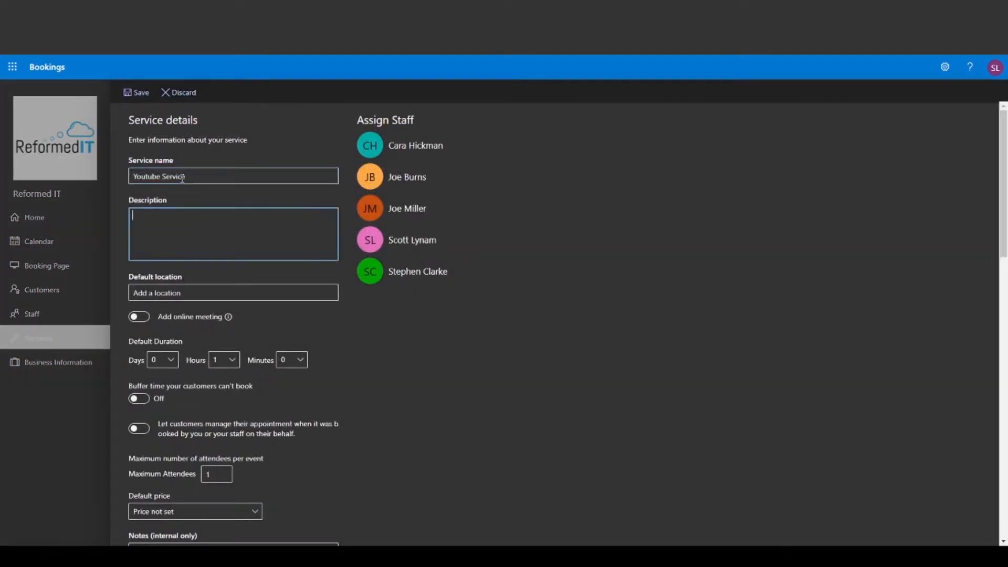
{"action": "type", "text": "This is the service for"}
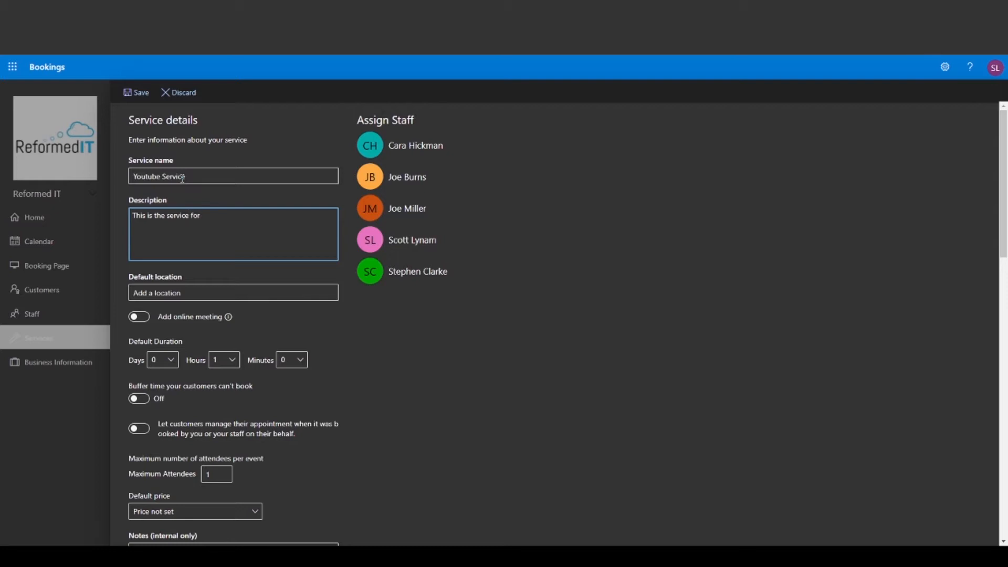
{"action": "type", "text": "advising on how to create youtu"}
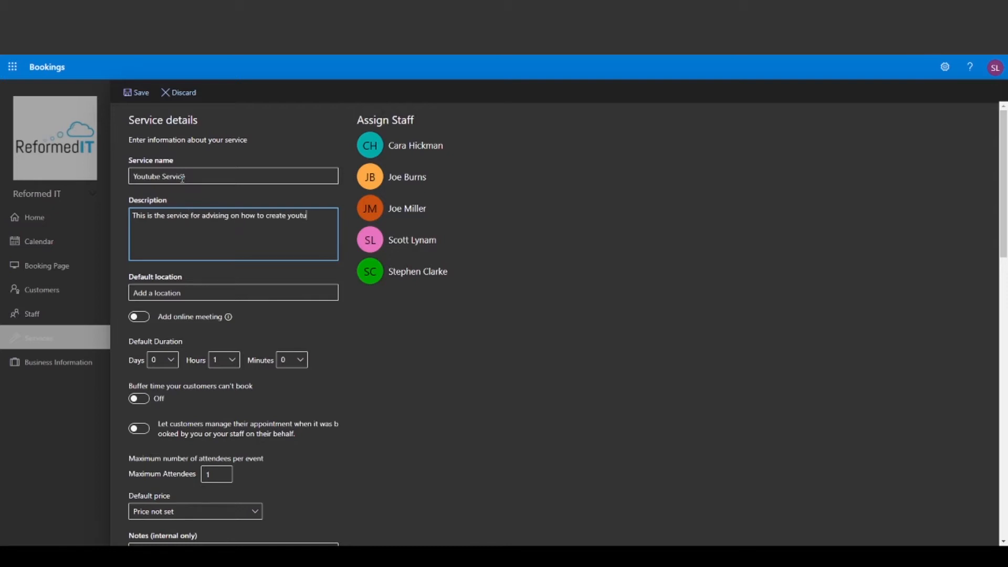
{"action": "left_click", "coordinate": [232, 293]}
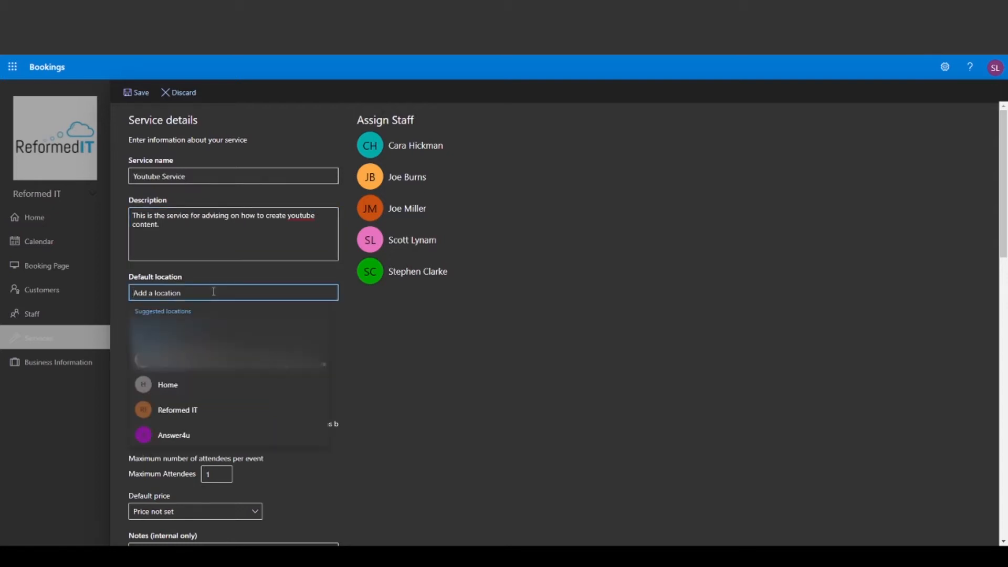
{"action": "left_click", "coordinate": [177, 410]}
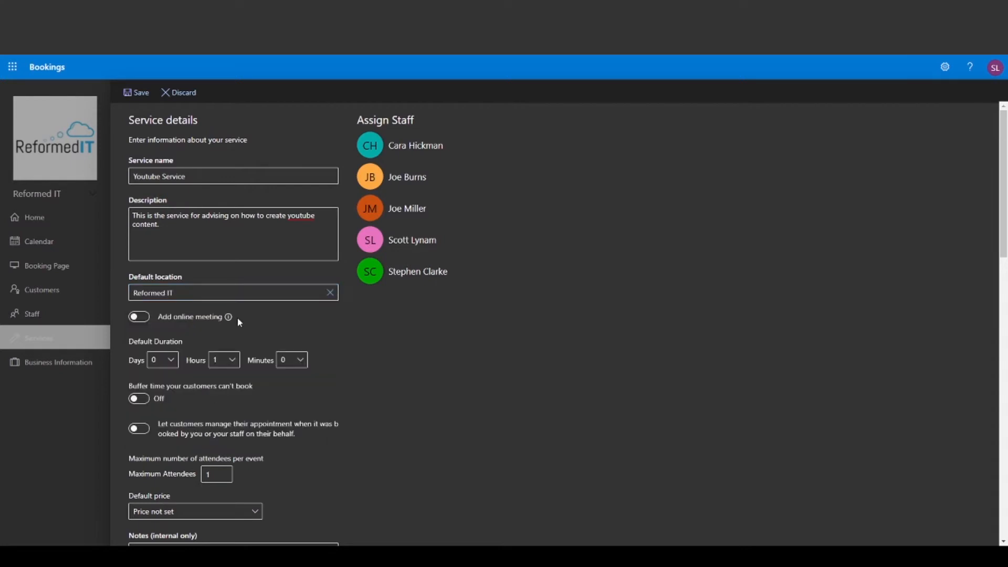
Step: Turn on online meeting and buffer time, then choose which customer details to collect
{"action": "left_click", "coordinate": [139, 316]}
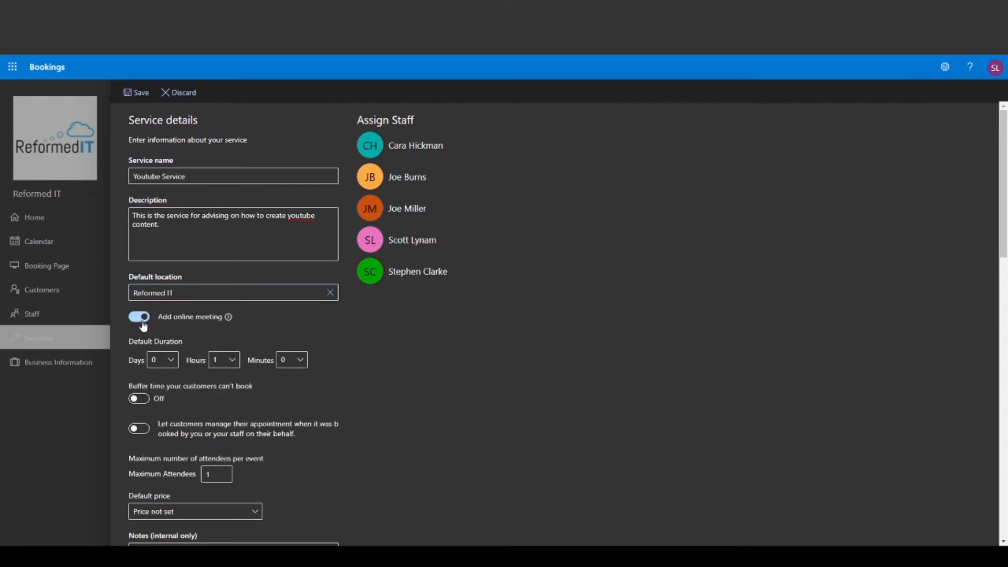
{"action": "left_click", "coordinate": [138, 398]}
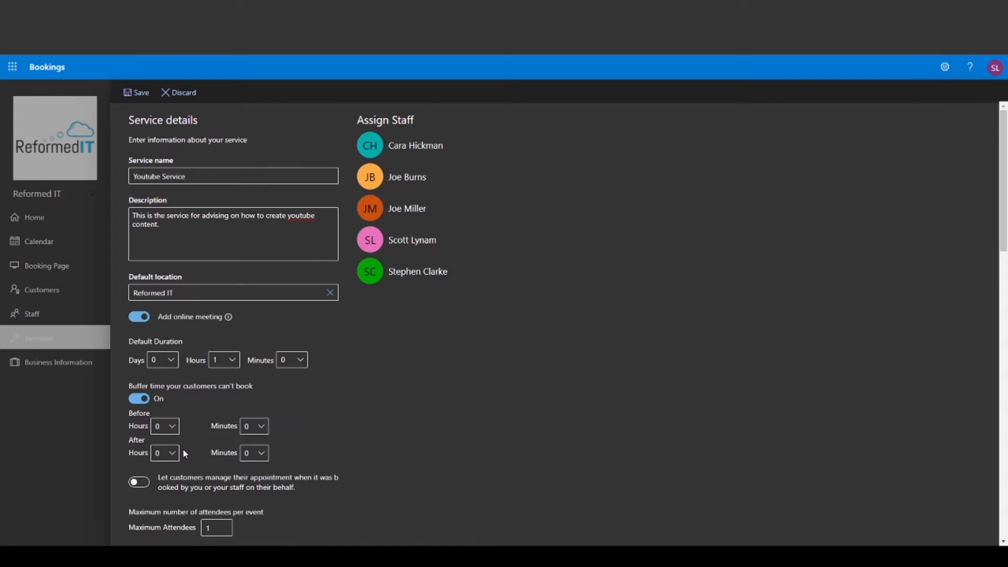
{"action": "scroll", "scroll_direction": "down", "scroll_amount": 3}
{"action": "type", "text": "5"}
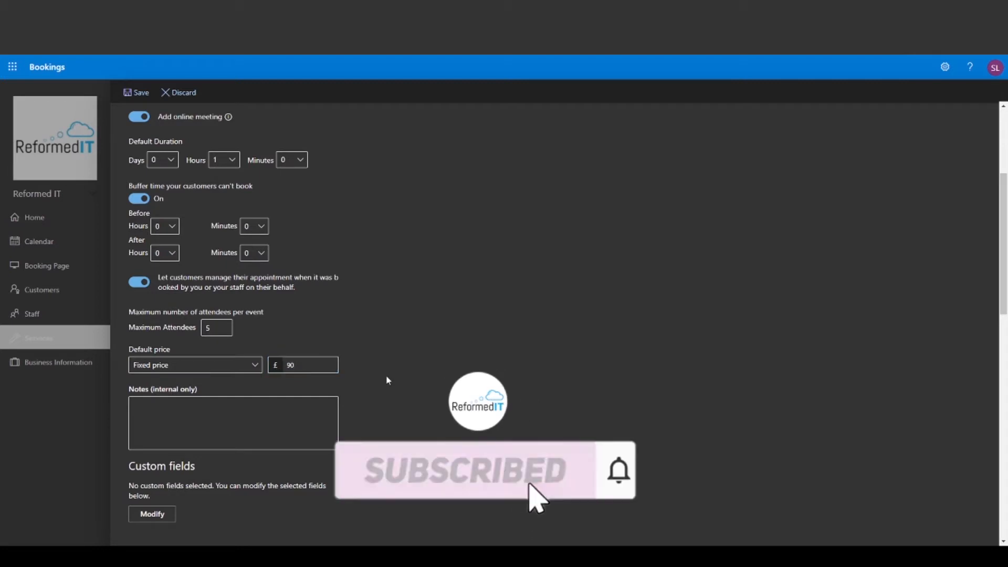
{"action": "scroll", "scroll_direction": "down", "scroll_amount": 3}
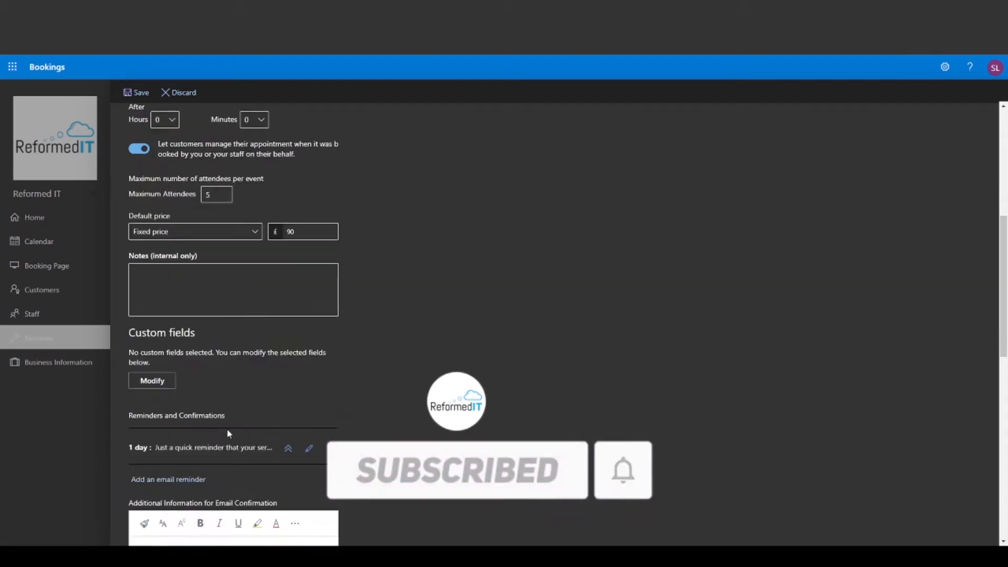
{"action": "left_click", "coordinate": [152, 381]}
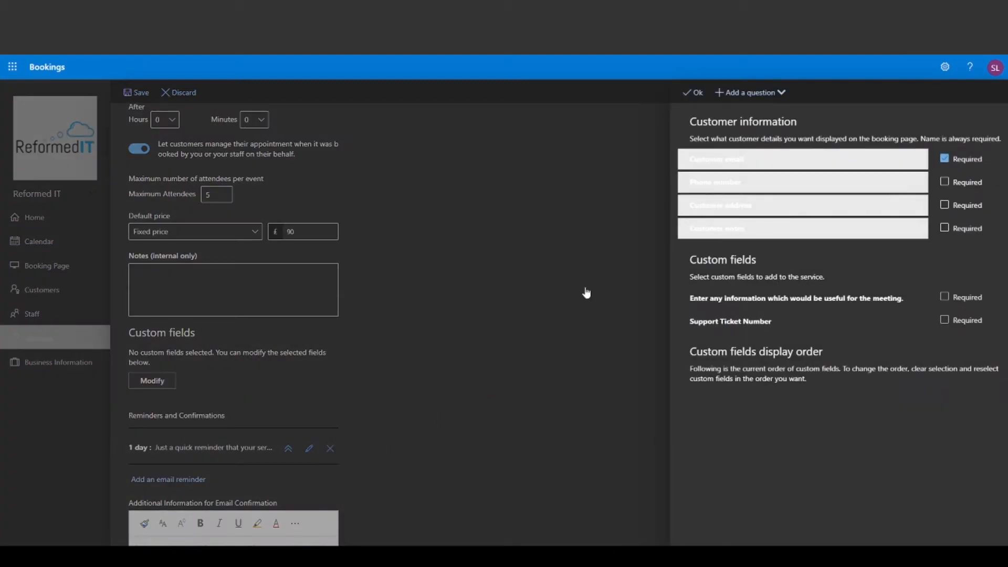
{"action": "mouse_move", "coordinate": [825, 168]}
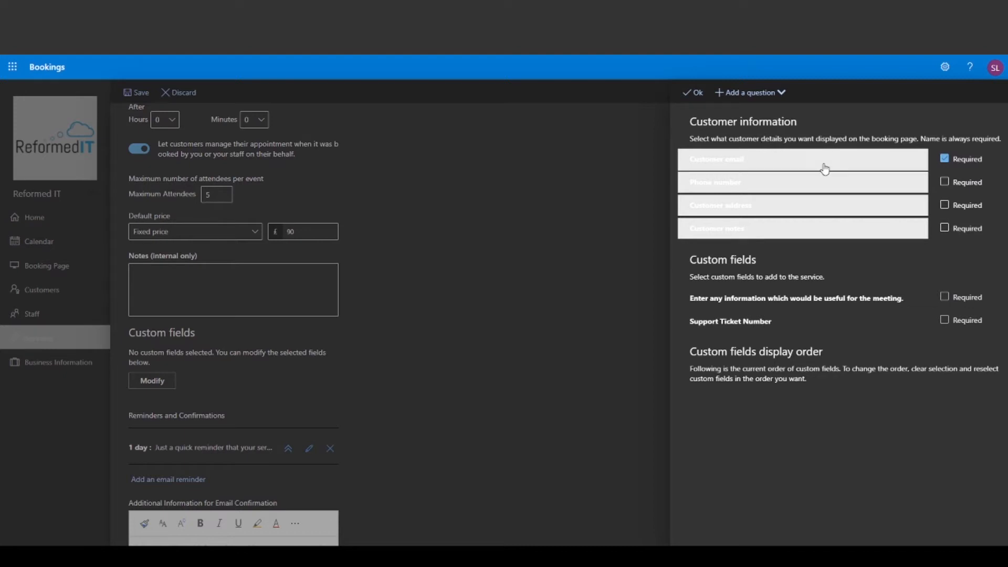
{"action": "mouse_move", "coordinate": [722, 186]}
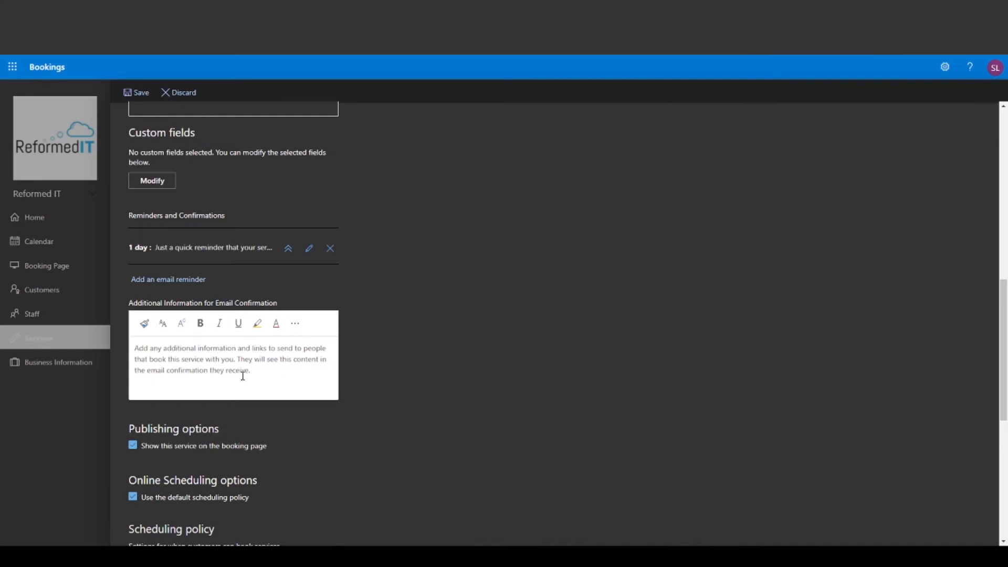
Step: Enter confirmation-email text starting 'This content will app…' and assign a staff member
{"action": "type", "text": "This content will app"}
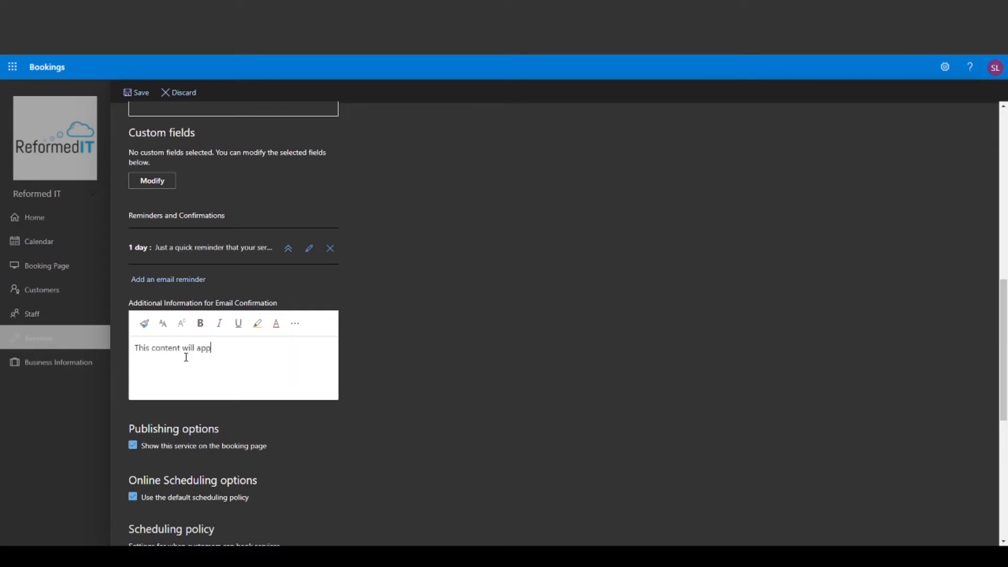
{"action": "left_click", "coordinate": [309, 249]}
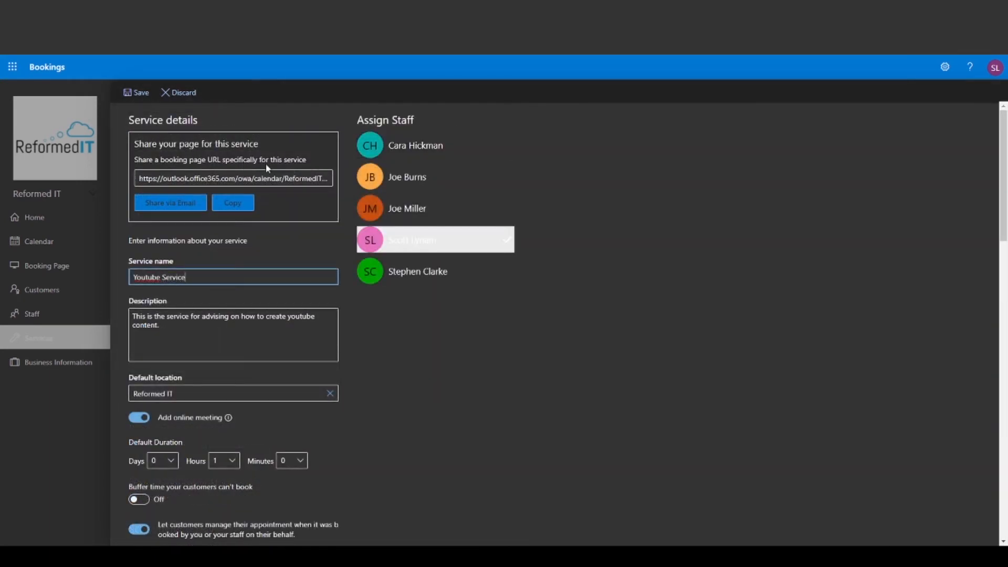
Step: Copy the Youtube Service booking page link and confirm
{"action": "left_click", "coordinate": [233, 202]}
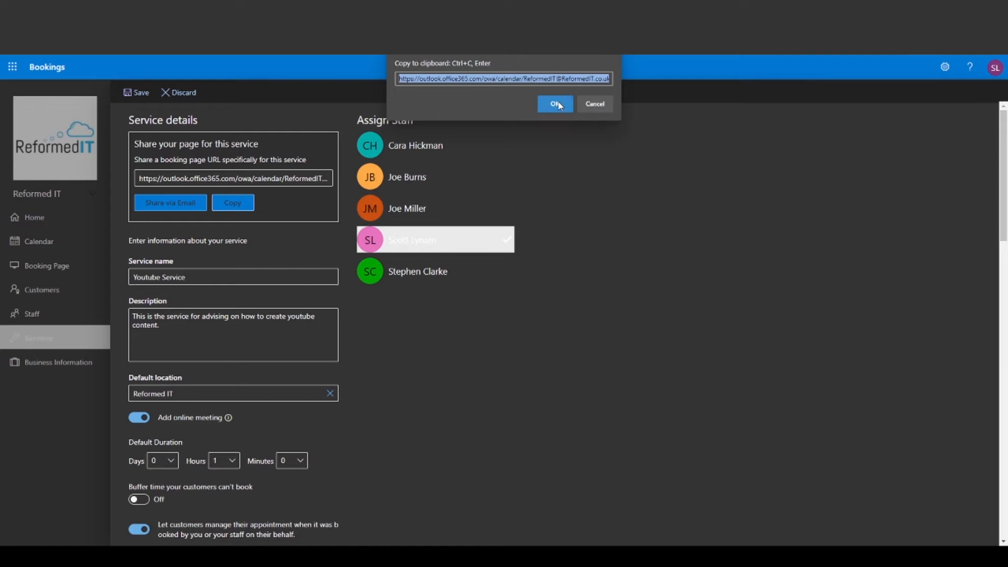
{"action": "left_click", "coordinate": [554, 104]}
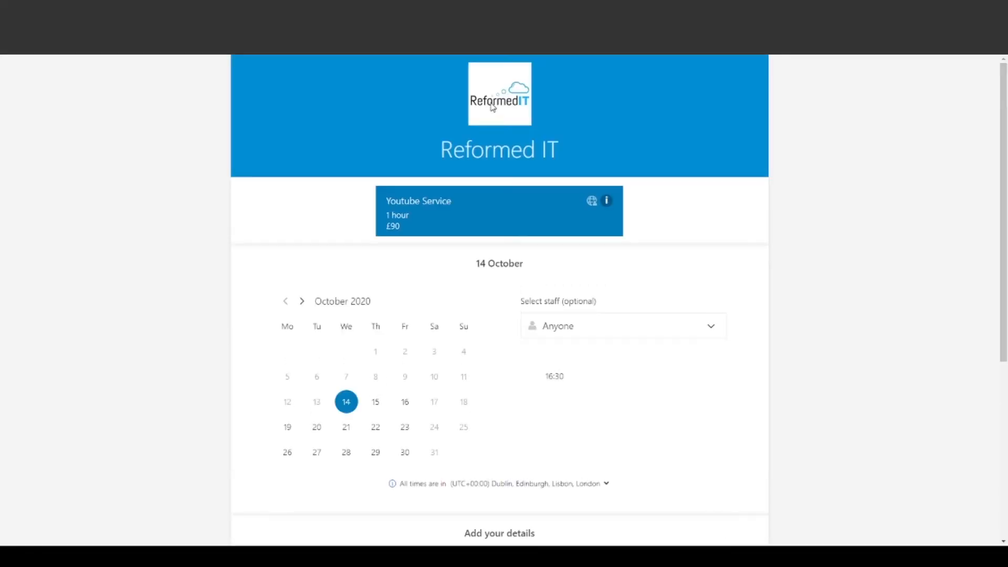
Step: Check 14–17 October availability and choose a specific staff member on the booking page
{"action": "left_click", "coordinate": [375, 401]}
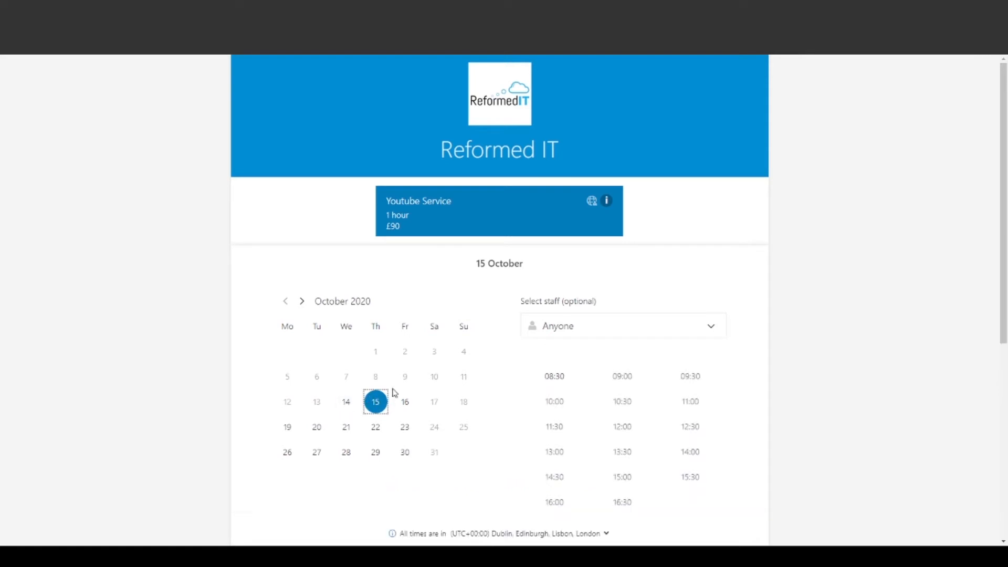
{"action": "left_click", "coordinate": [346, 401]}
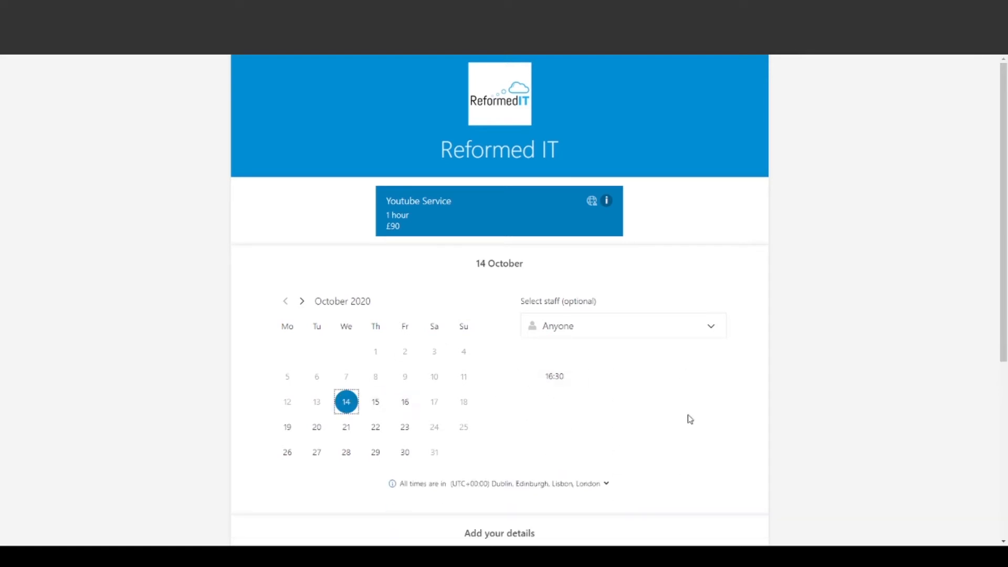
{"action": "left_click", "coordinate": [622, 325]}
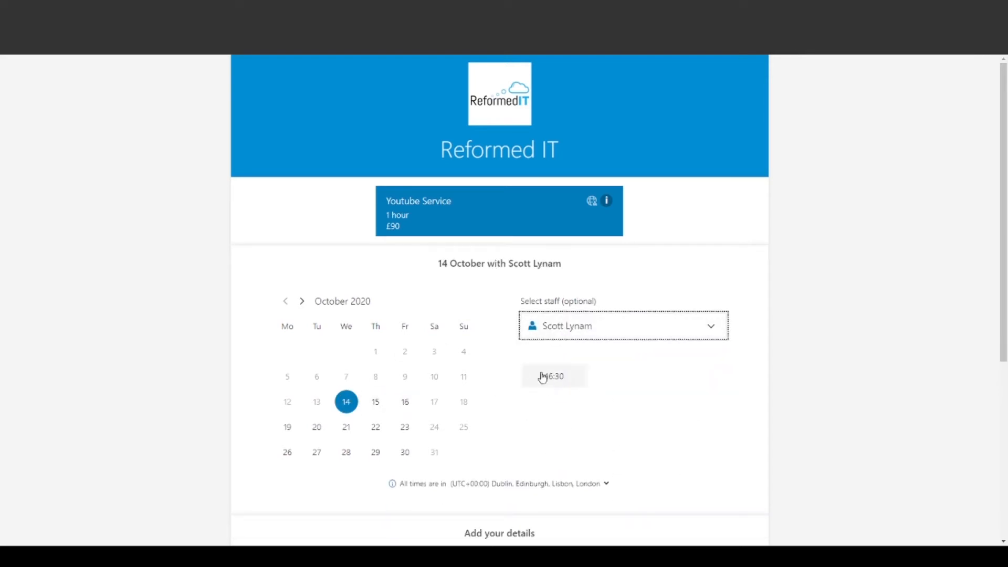
{"action": "left_click", "coordinate": [405, 401]}
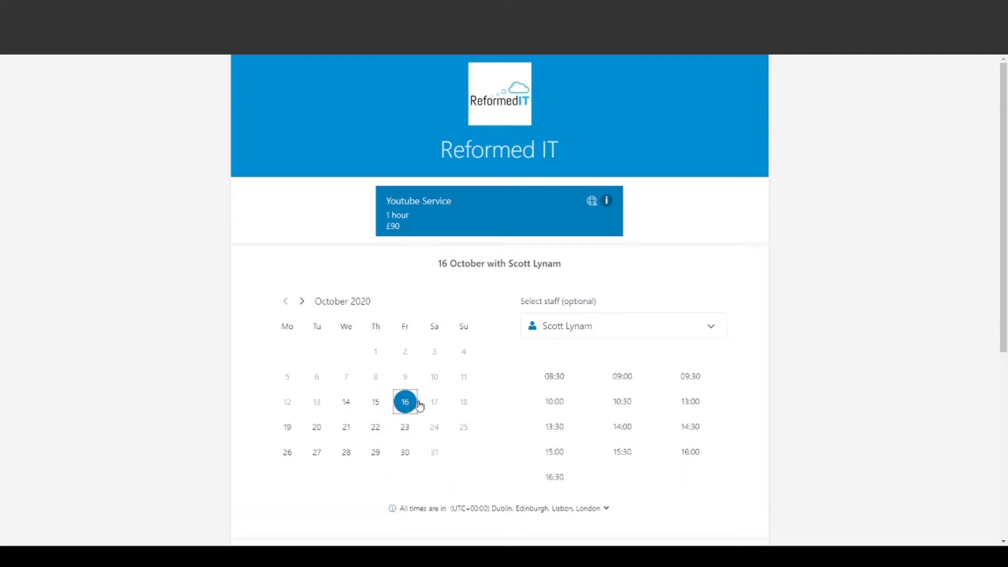
{"action": "left_click", "coordinate": [434, 401]}
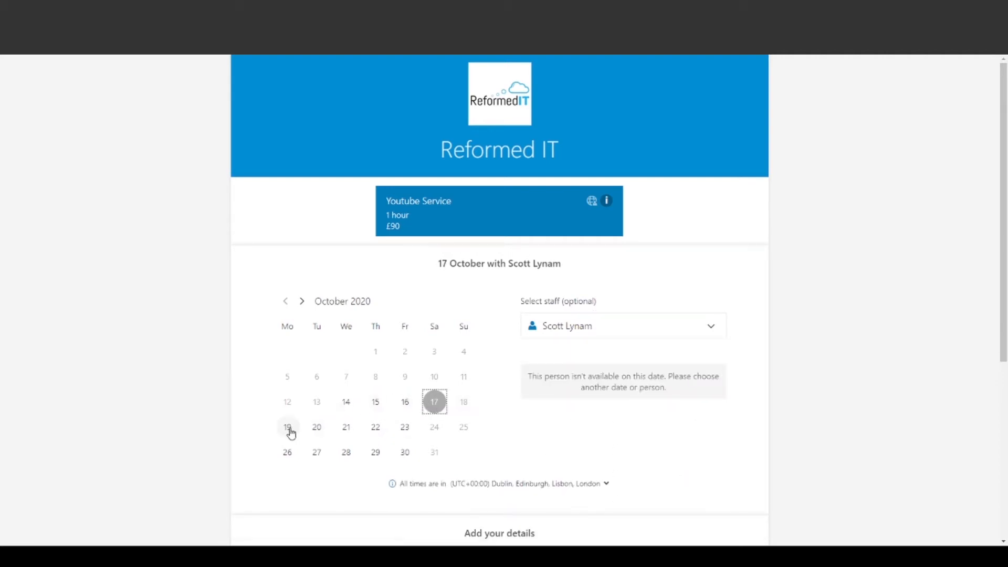
{"action": "left_click", "coordinate": [404, 402]}
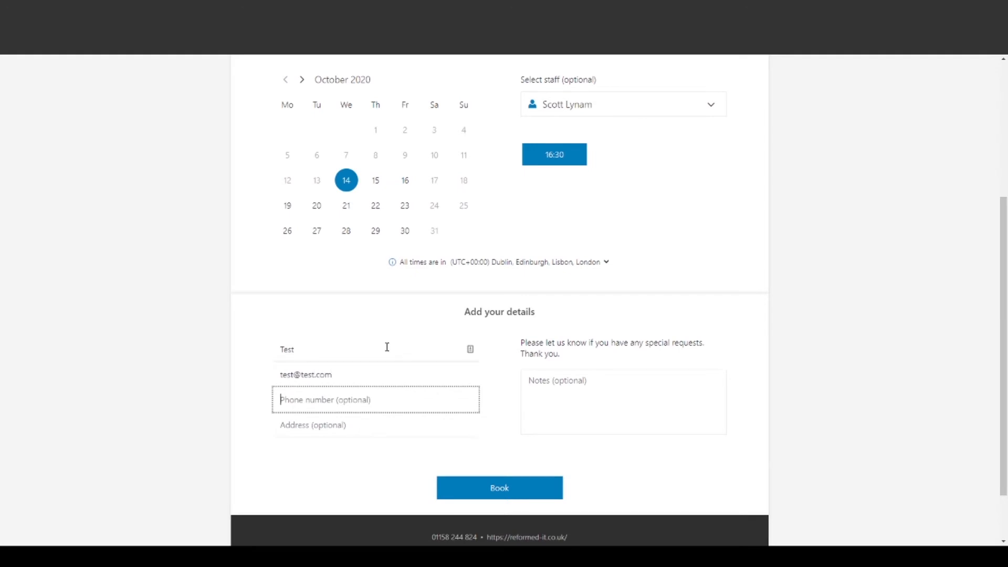
Step: Add the note 'Subscribe!' and book the 14 October 16:30 appointment
{"action": "left_click", "coordinate": [621, 402]}
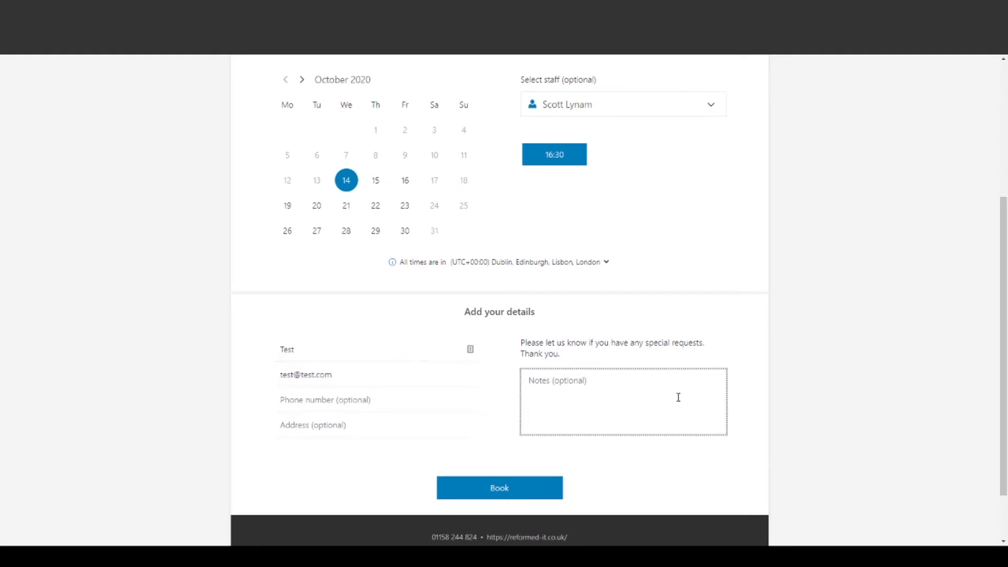
{"action": "type", "text": "Subscribe!"}
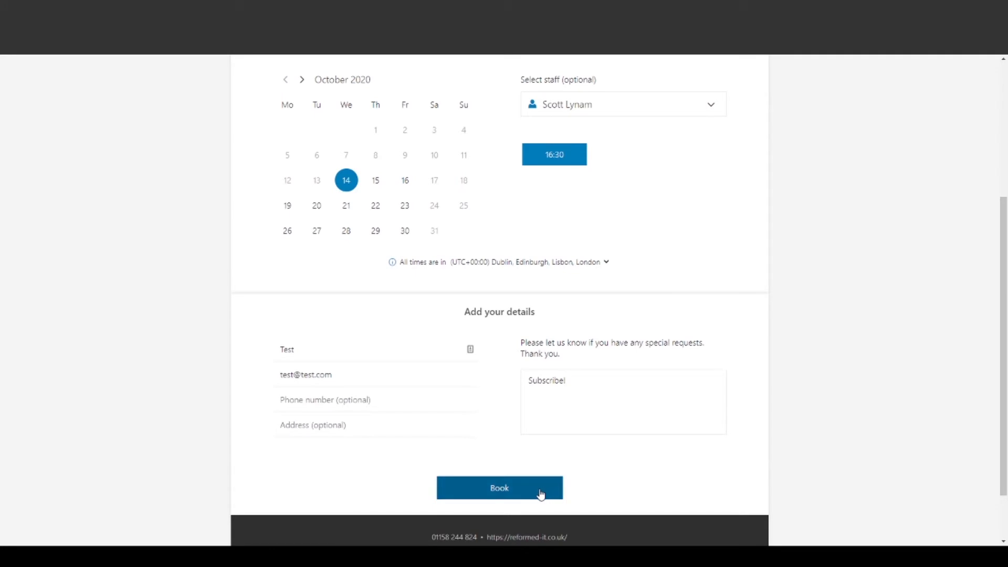
{"action": "left_click", "coordinate": [499, 487]}
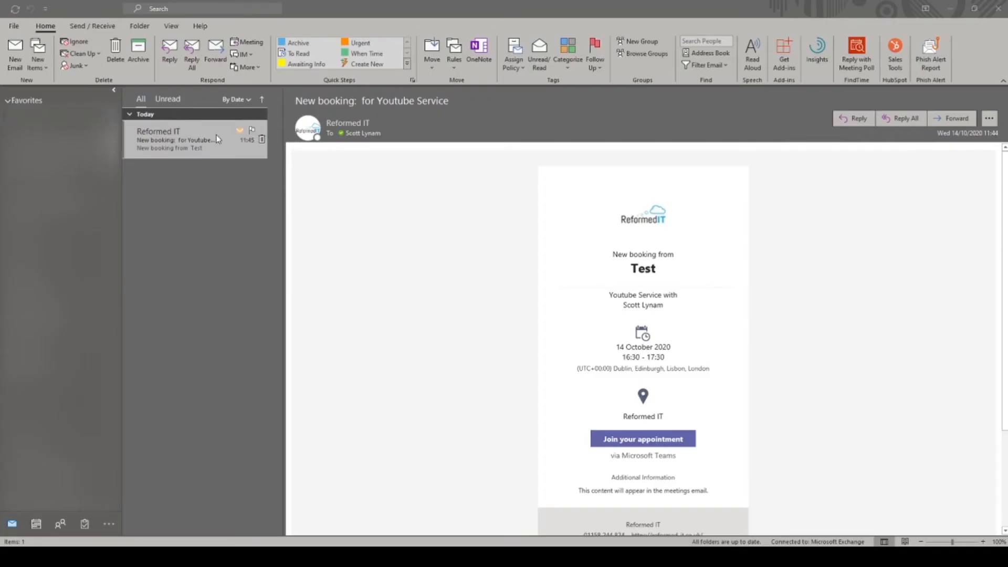
Step: Open the 'New booking: for Youtube Service' email, then switch to the calendar
{"action": "left_click", "coordinate": [186, 139]}
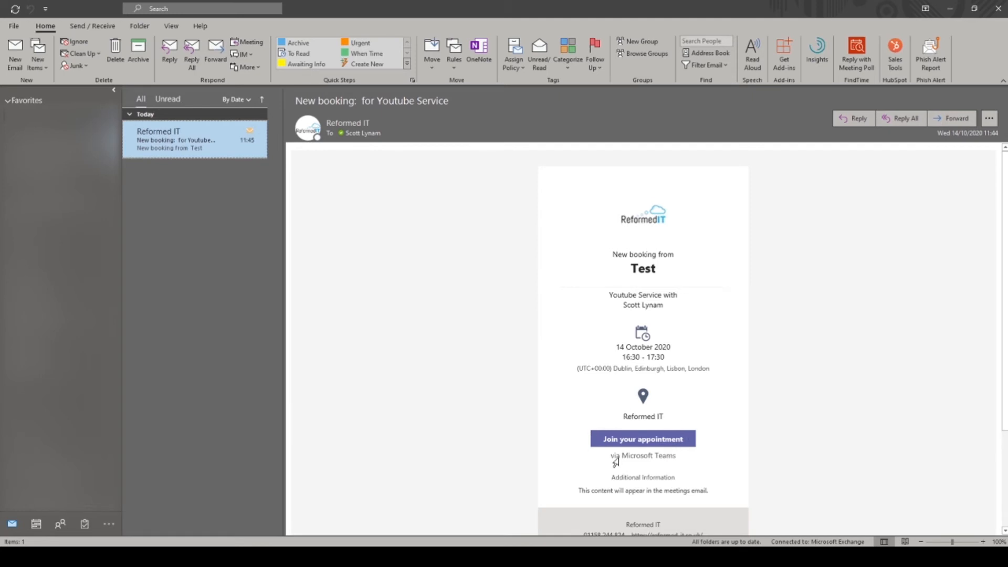
{"action": "left_click", "coordinate": [36, 524]}
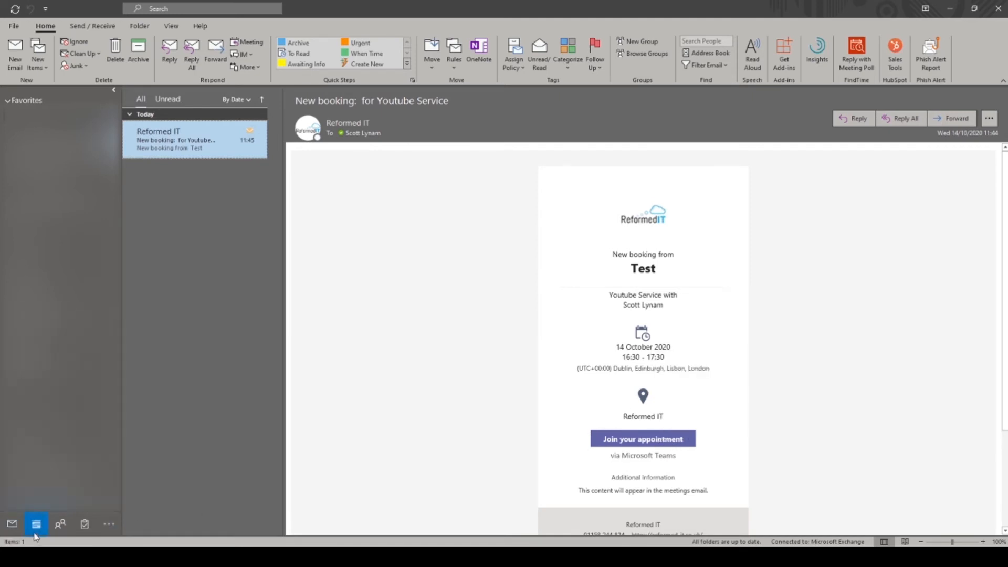
{"action": "left_click", "coordinate": [35, 524]}
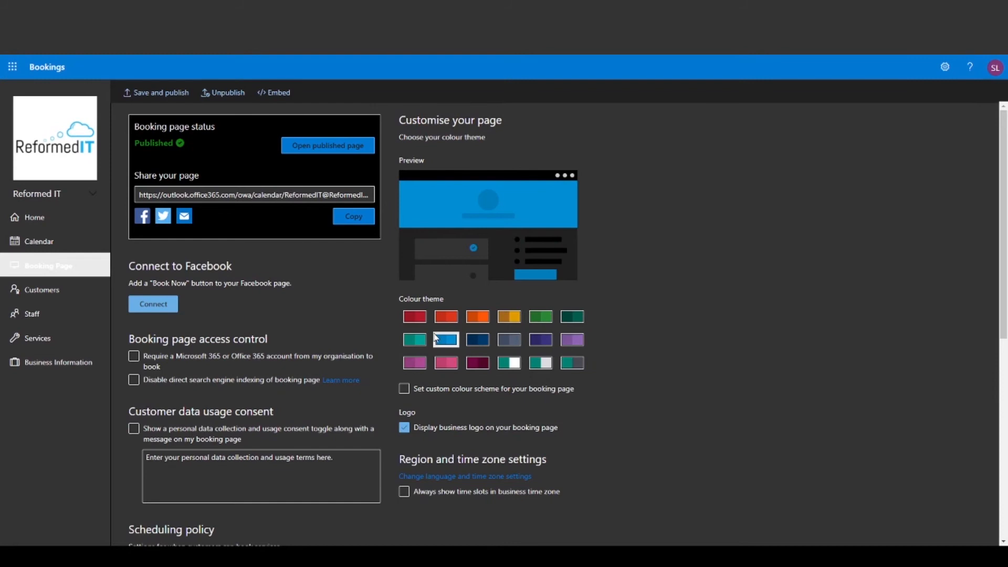
Step: Toggle the custom colour scheme on and off, then view the calendar and business information
{"action": "left_click", "coordinate": [405, 389]}
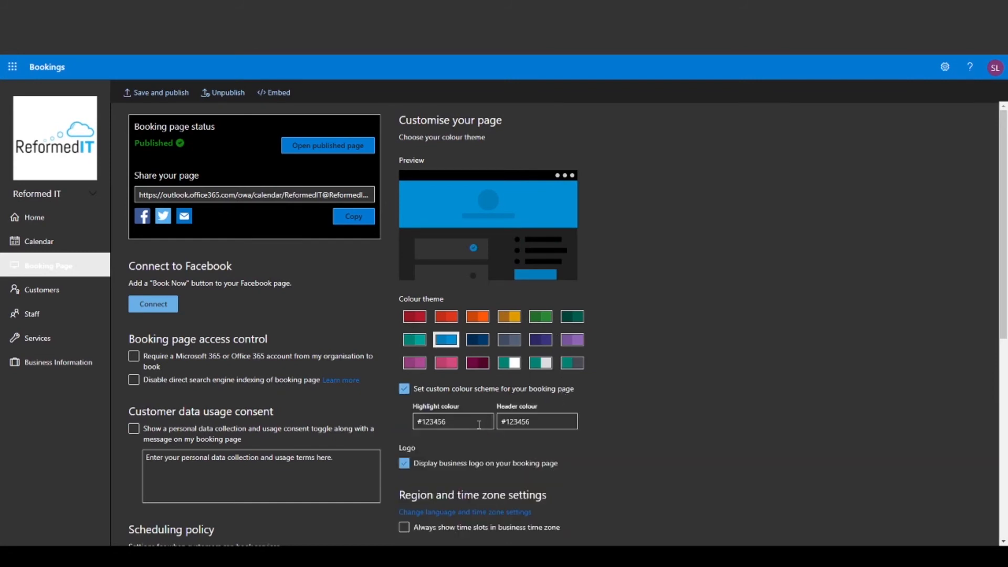
{"action": "left_click", "coordinate": [404, 389]}
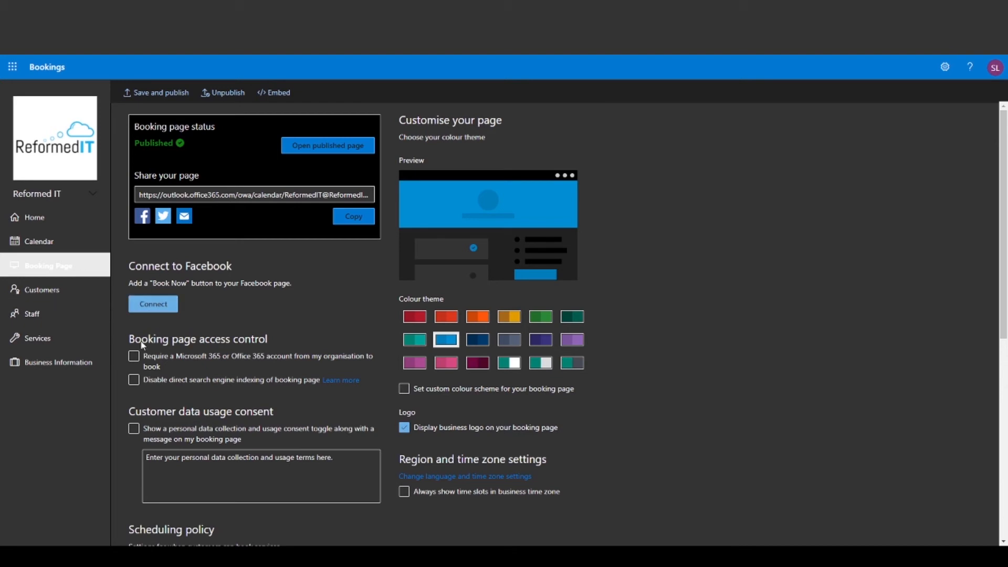
{"action": "left_click", "coordinate": [132, 379]}
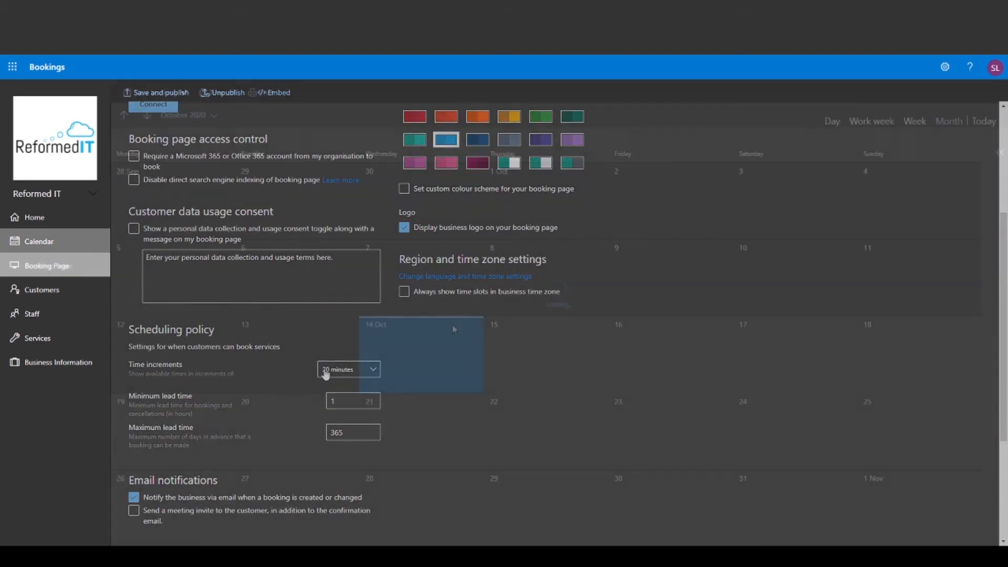
{"action": "left_click", "coordinate": [40, 241]}
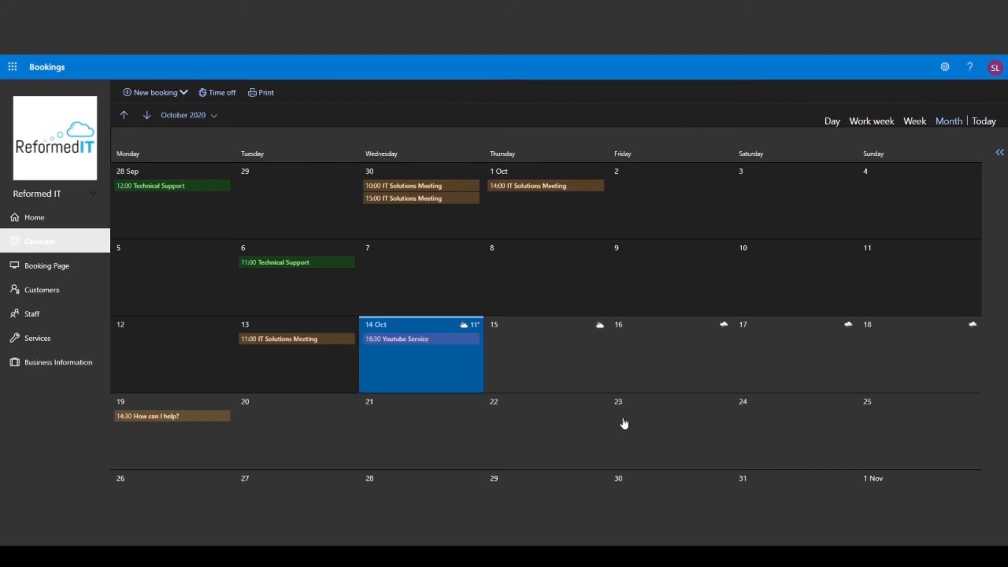
{"action": "mouse_move", "coordinate": [58, 366]}
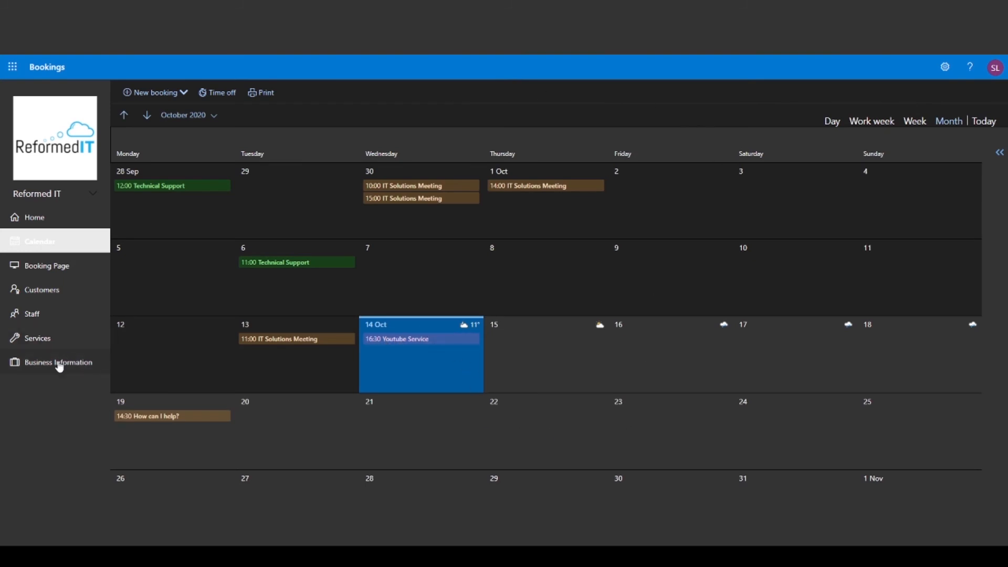
{"action": "left_click", "coordinate": [58, 361]}
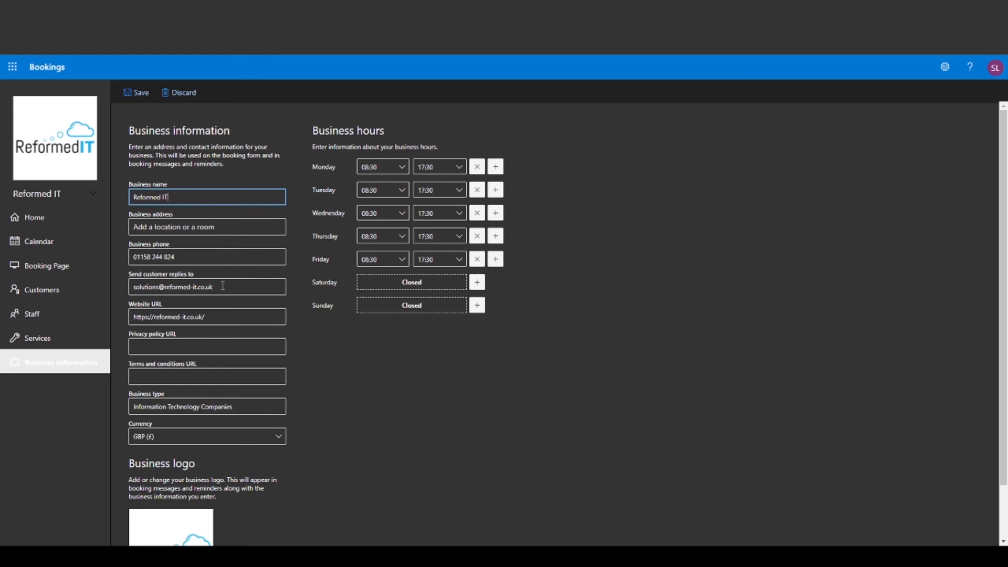
{"action": "mouse_move", "coordinate": [632, 209]}
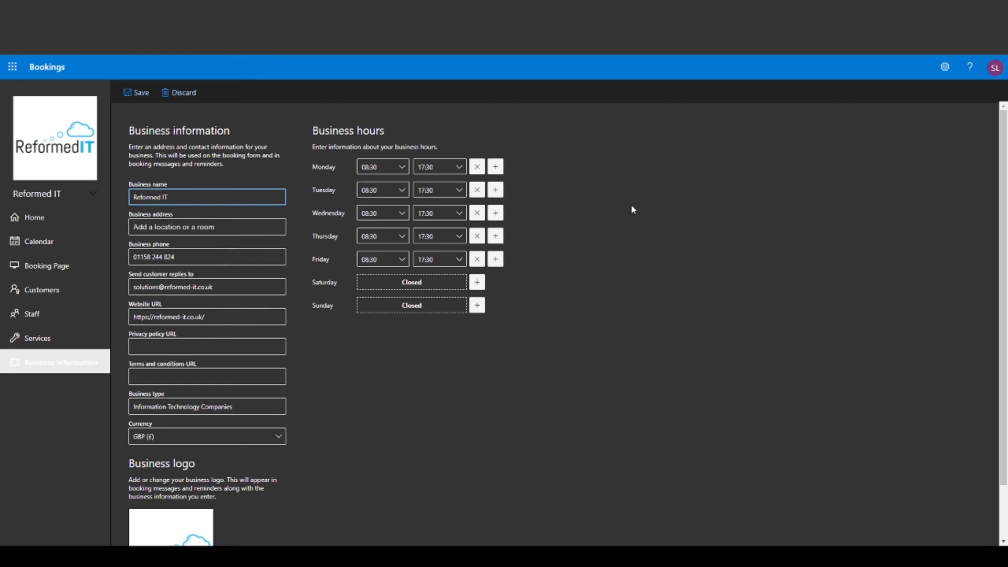
Step: Scroll down Business information to reveal the Reformed IT business logo section
{"action": "scroll", "scroll_direction": "down", "scroll_amount": 3}
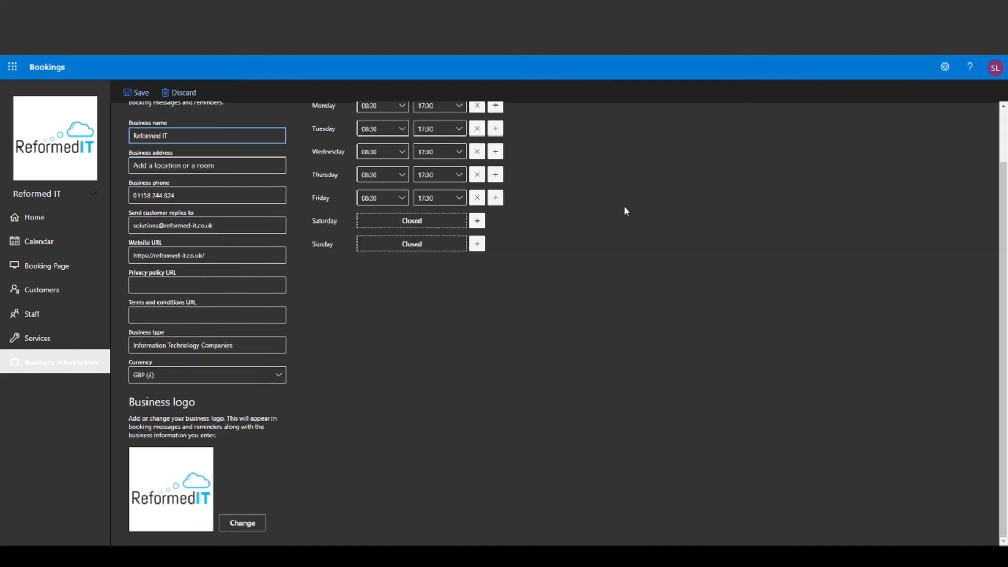